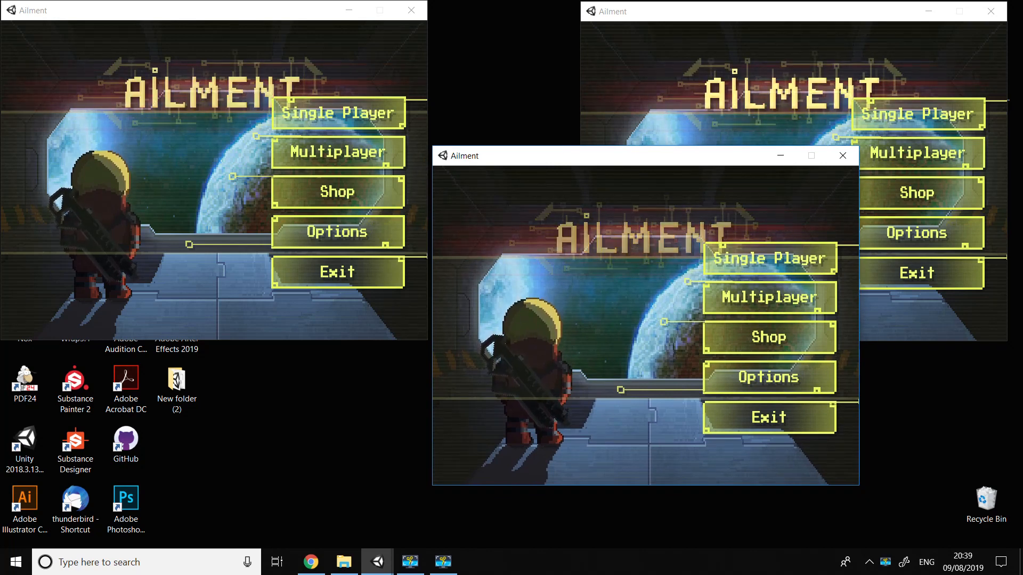
# Start multiplayer room setup in the first window, reaching the Create Game screen
pyautogui.click(338, 151)
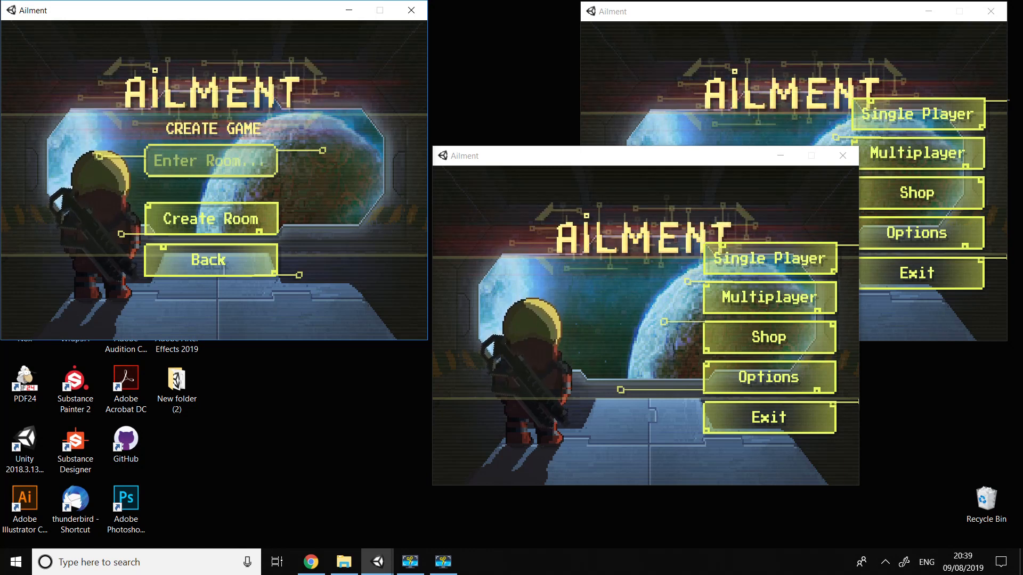
# Name the new room 'Ailment' and create it, reaching the host's character select
pyautogui.write('Ailment')
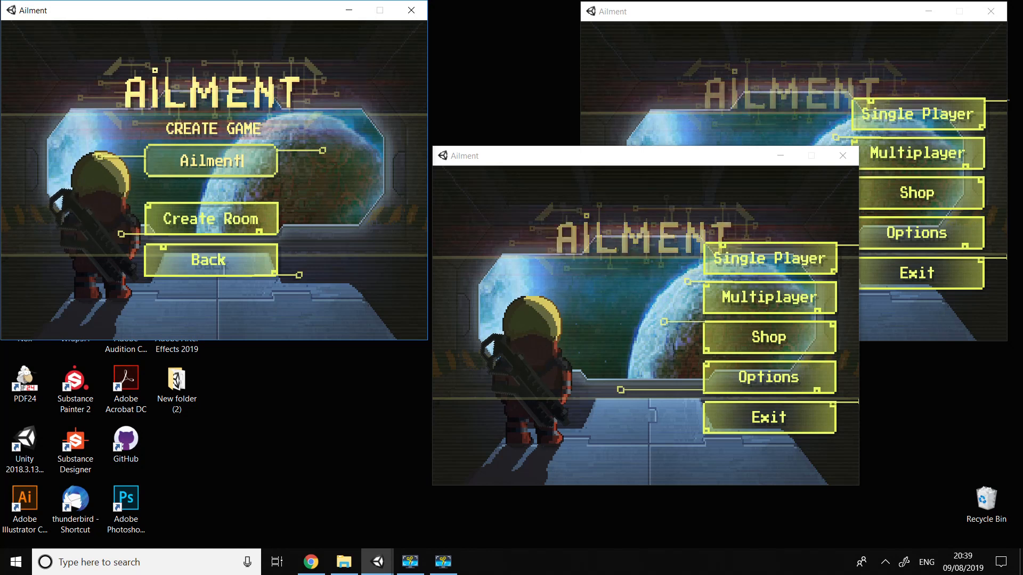
pyautogui.write('Ge')
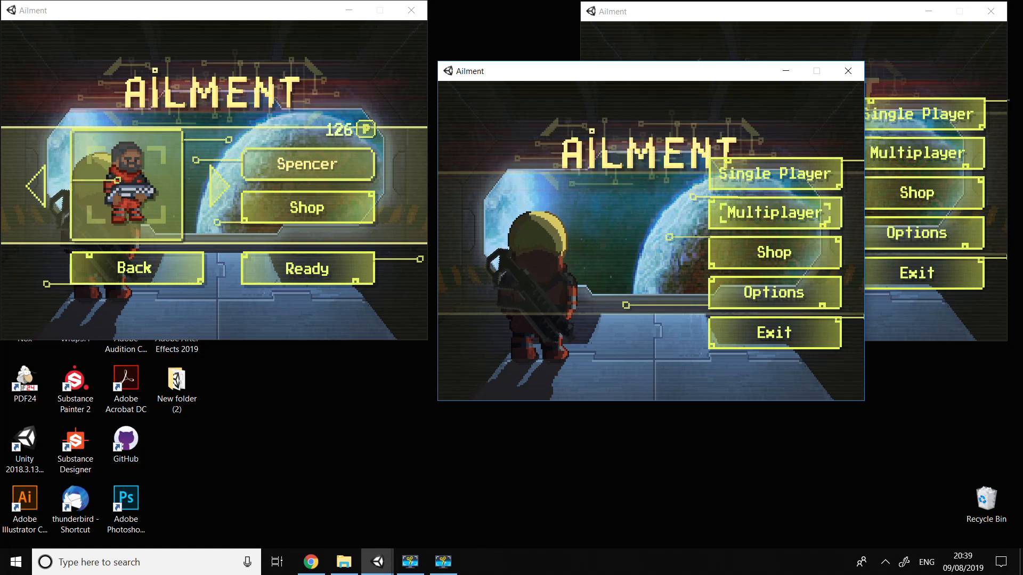
# Join the Ailment room from the second window, reaching its character select
pyautogui.click(776, 213)
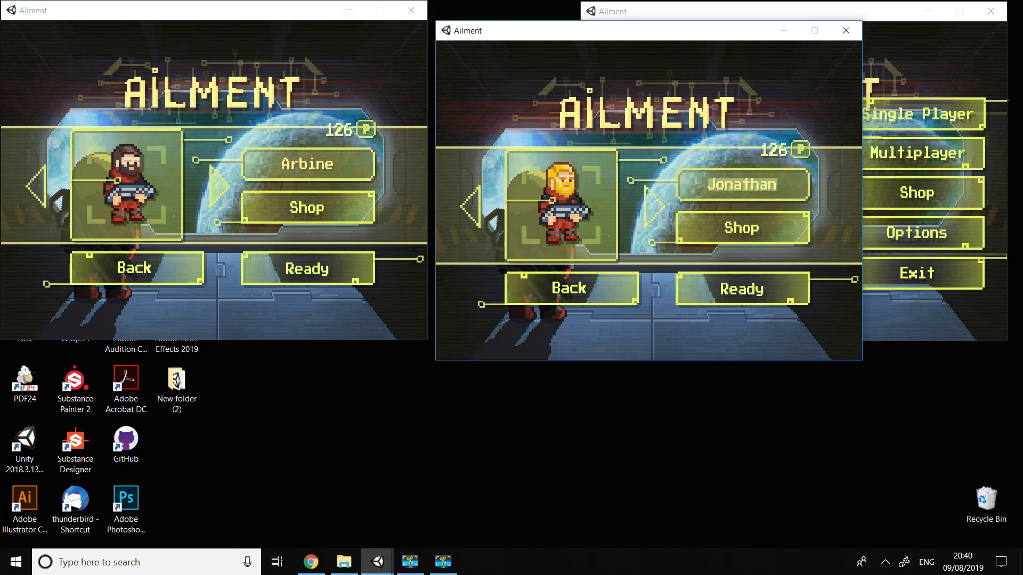
# Change the second player's name from Jonathan to 'ivab88' and refocus the host window
pyautogui.write('ivab8')
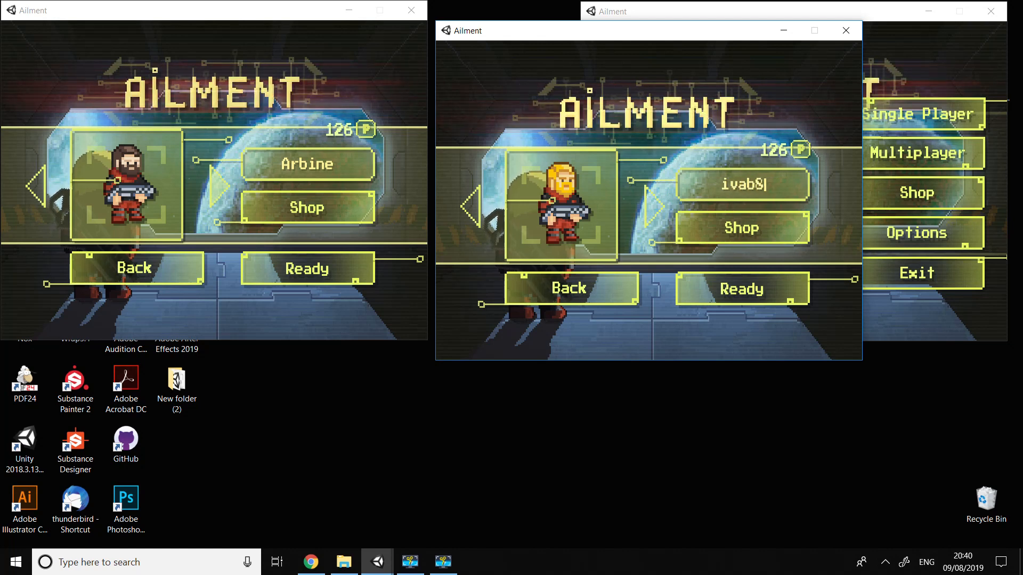
pyautogui.write('8')
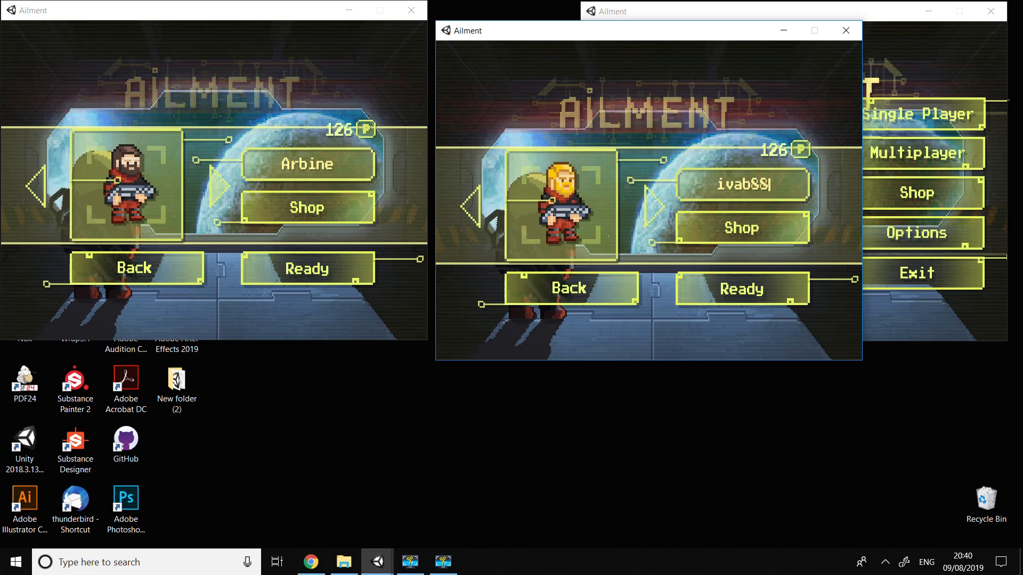
pyautogui.click(307, 207)
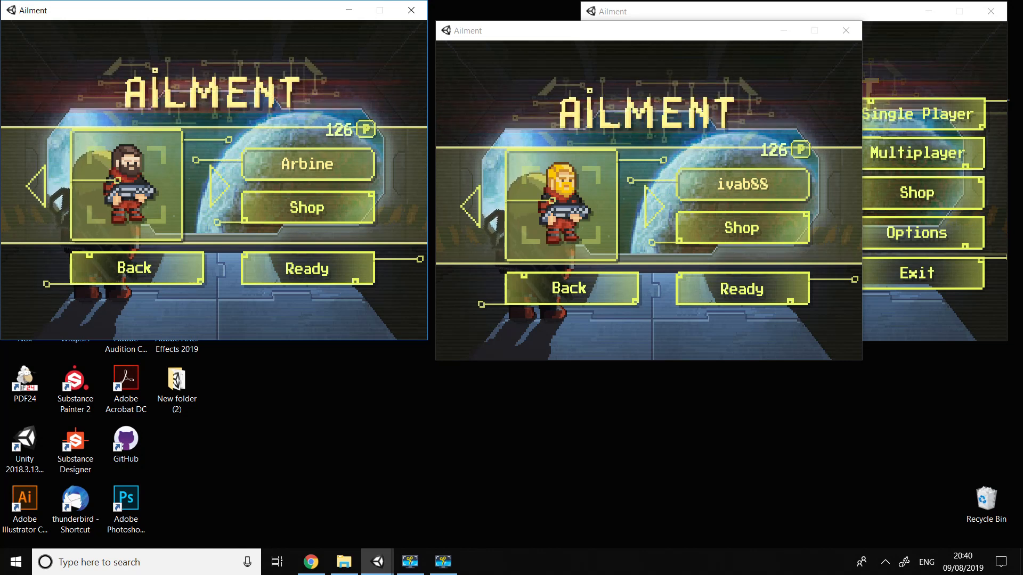
pyautogui.click(742, 183)
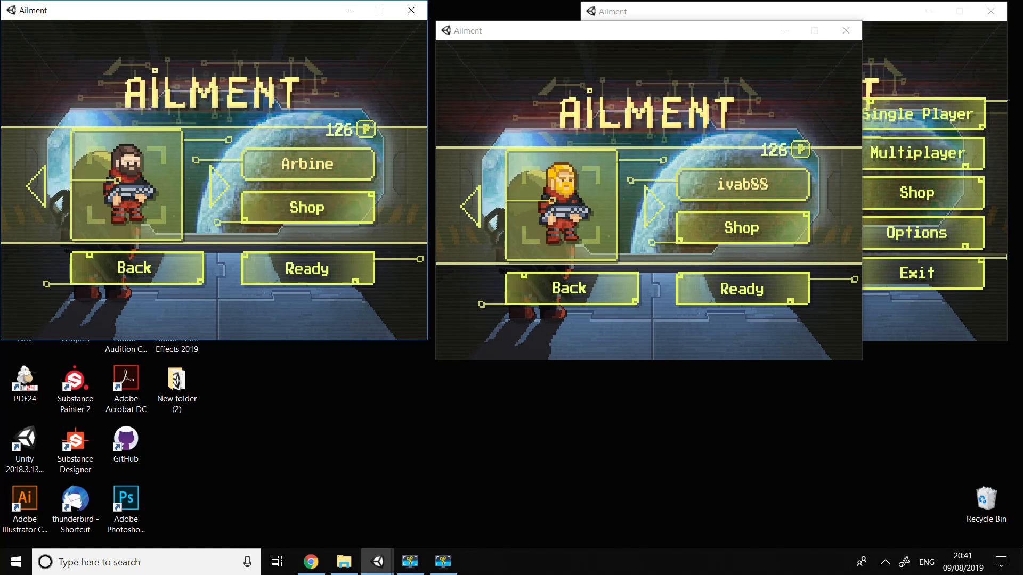
pyautogui.click(307, 268)
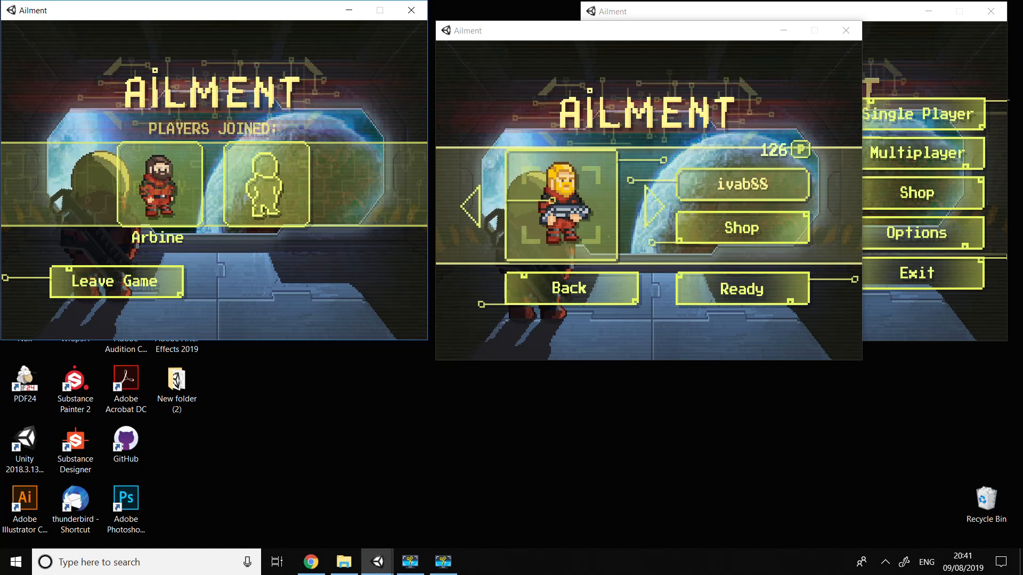
pyautogui.click(742, 289)
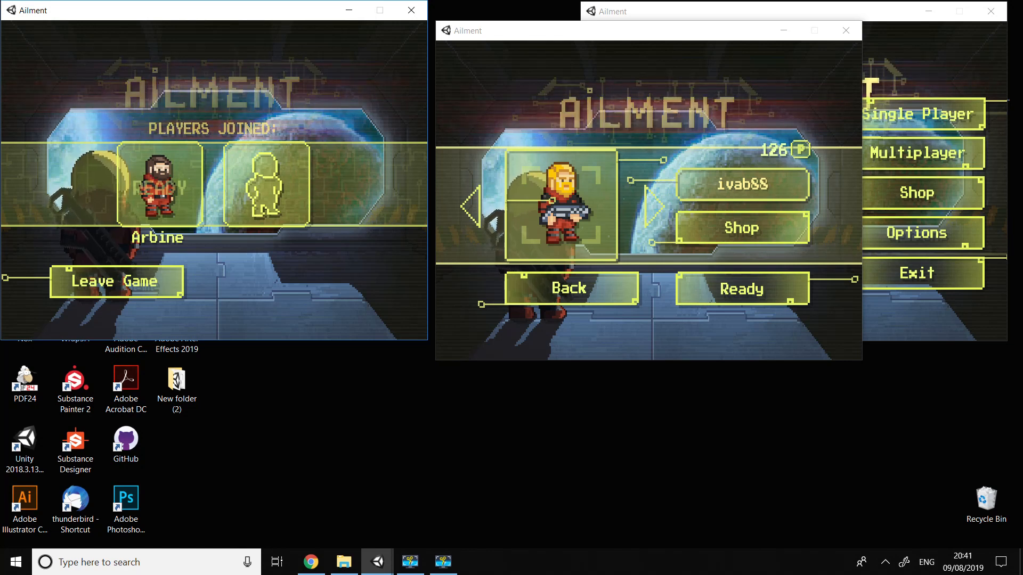
pyautogui.click(741, 185)
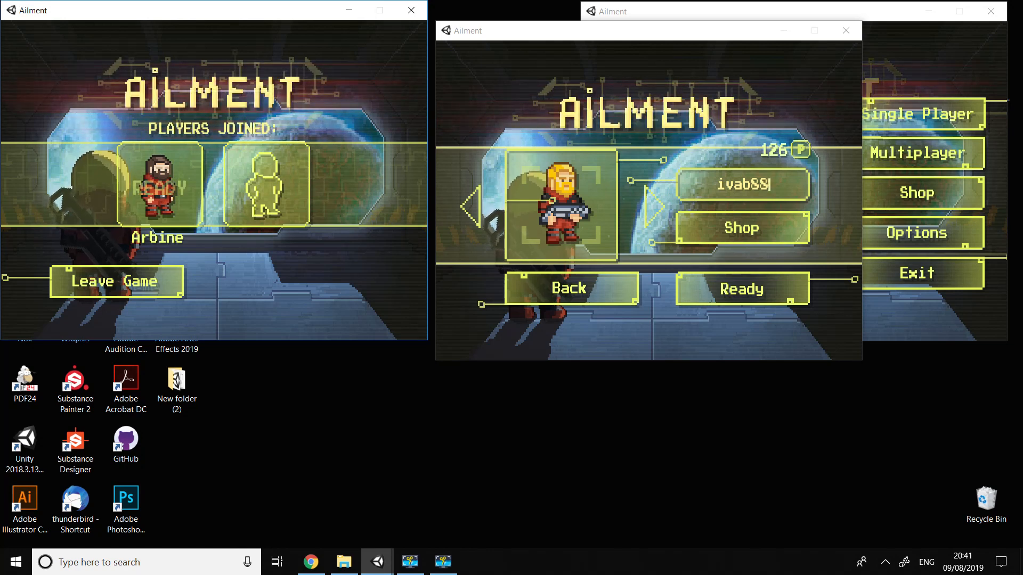
pyautogui.click(741, 288)
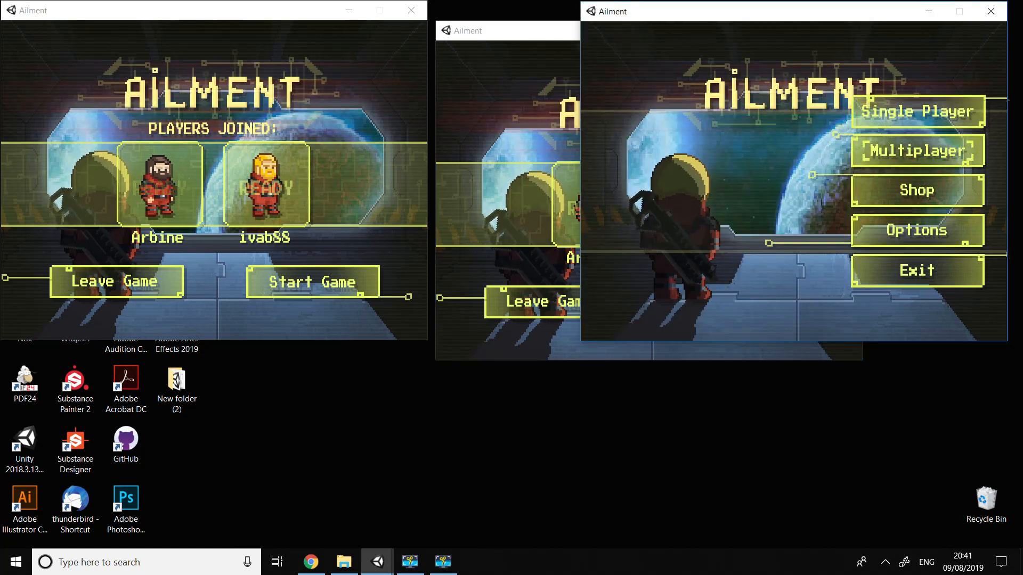
pyautogui.click(916, 151)
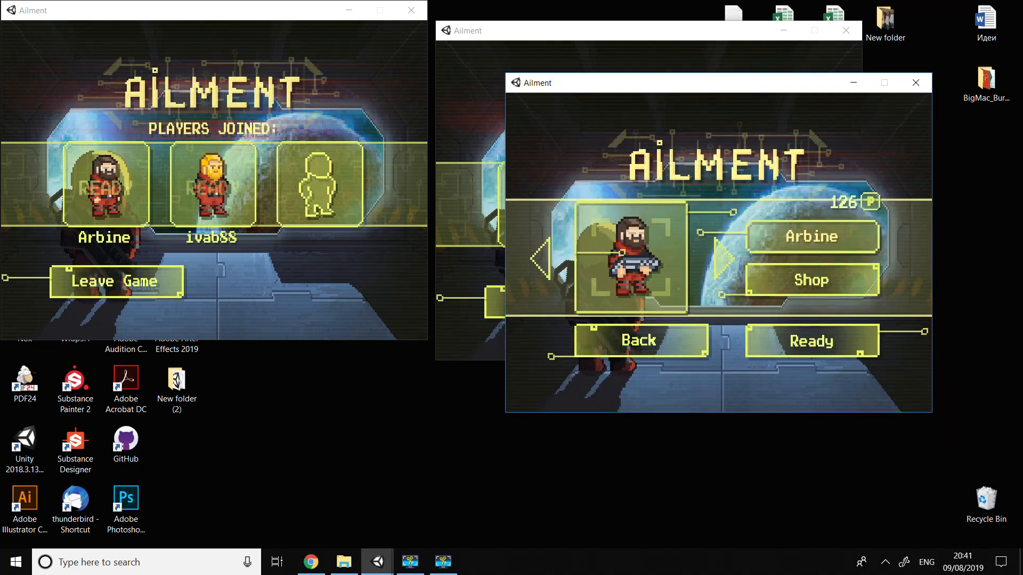
# Switch the third window's character to Rich, back out to the main menu and exit it
pyautogui.click(723, 259)
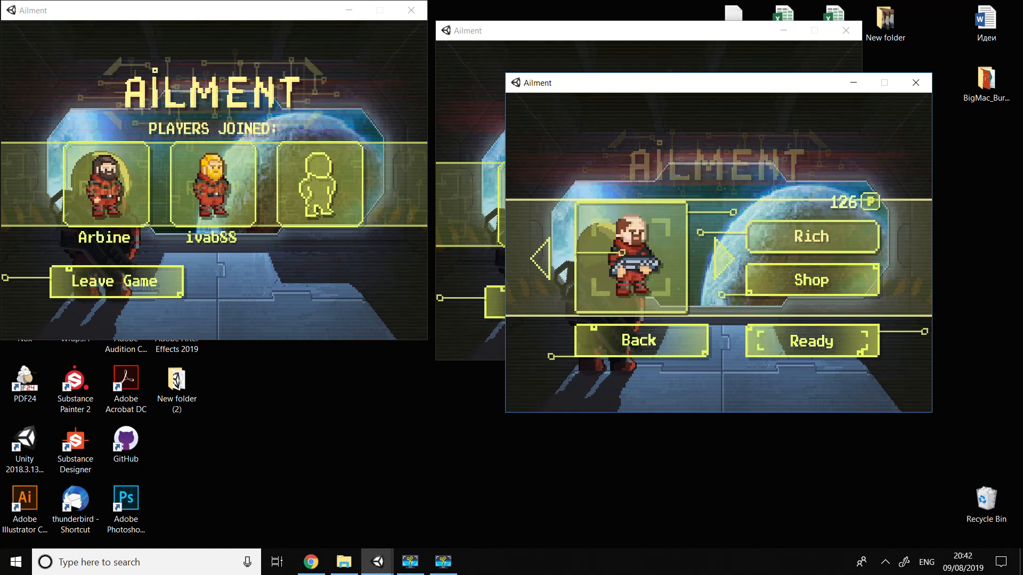
pyautogui.click(812, 341)
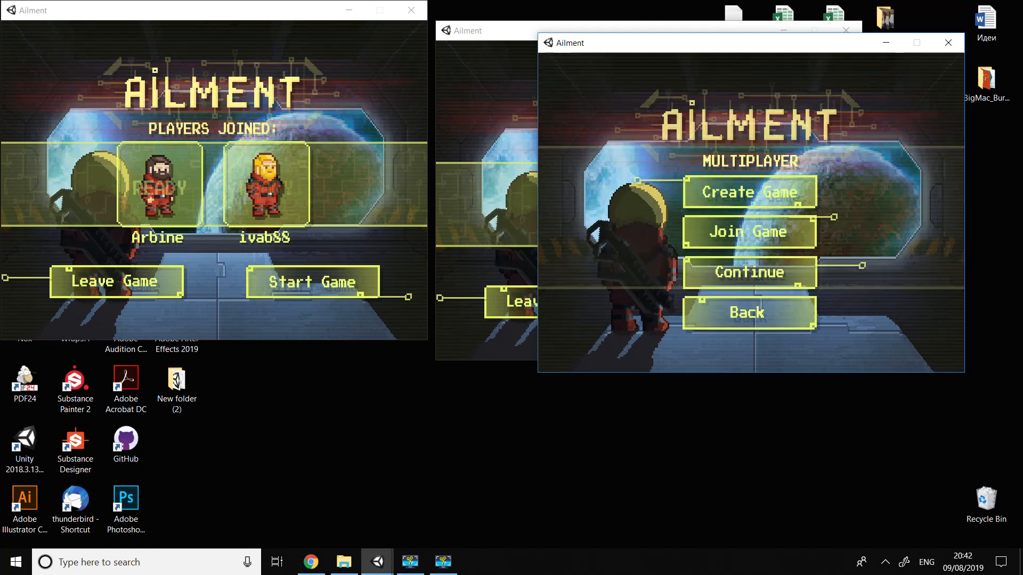
pyautogui.click(748, 313)
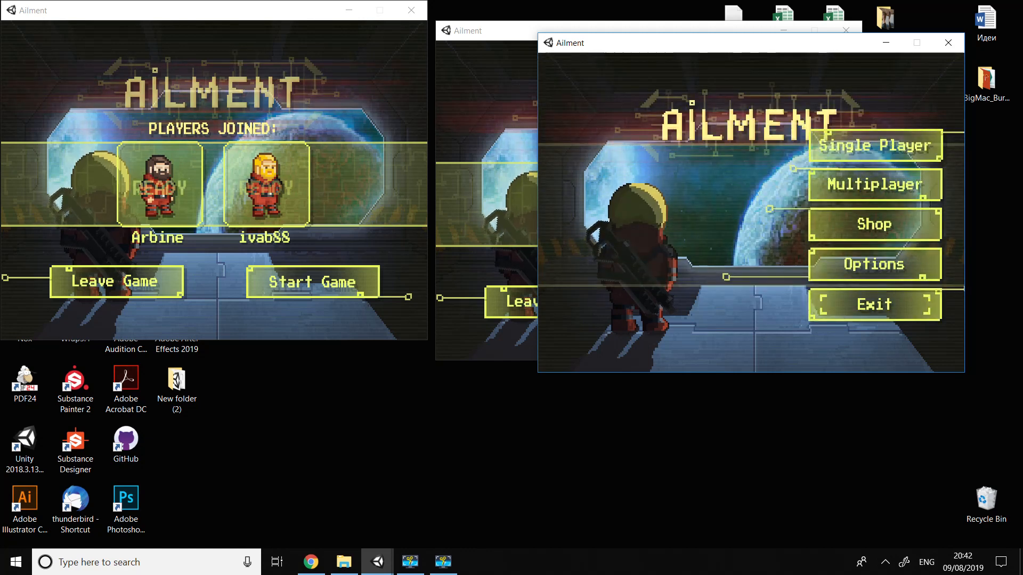
pyautogui.click(948, 42)
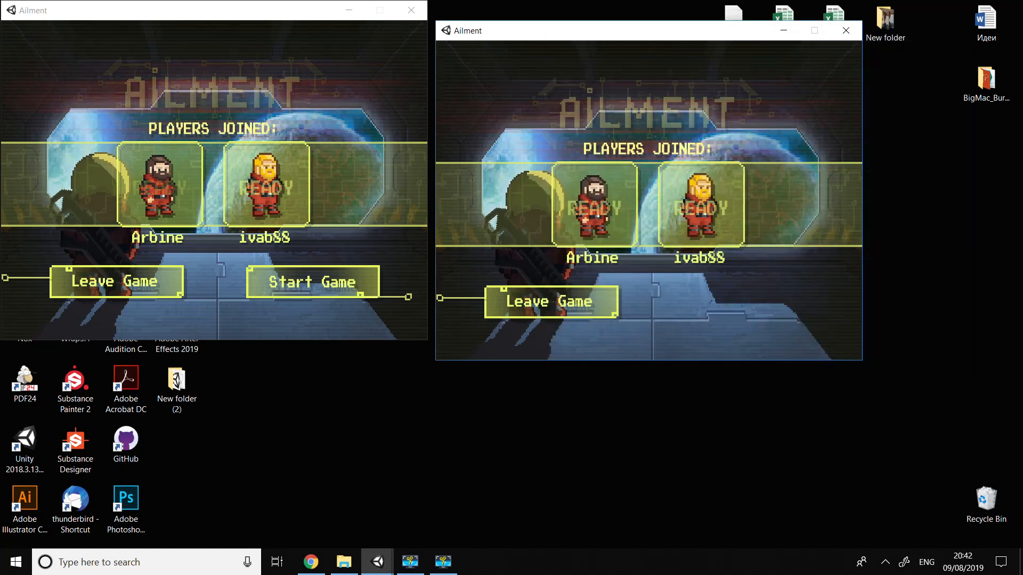